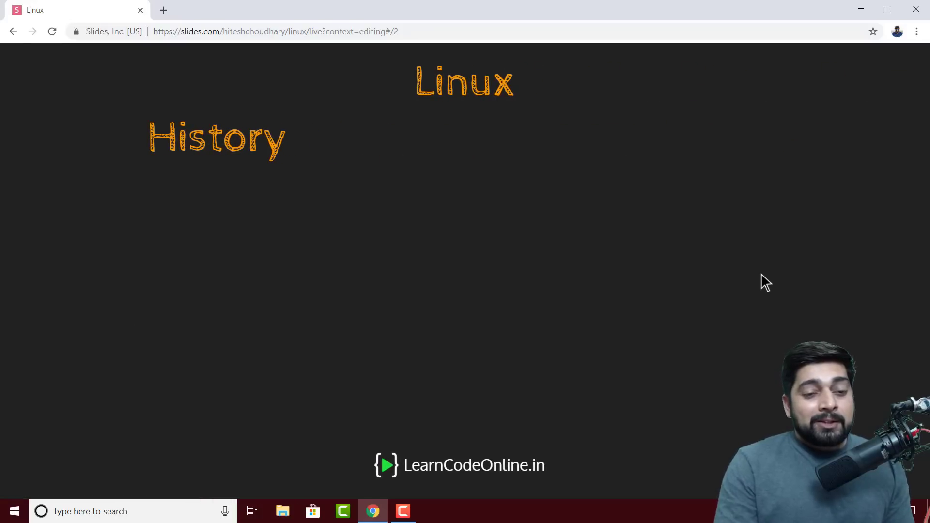
pyautogui.moveTo(873, 260)
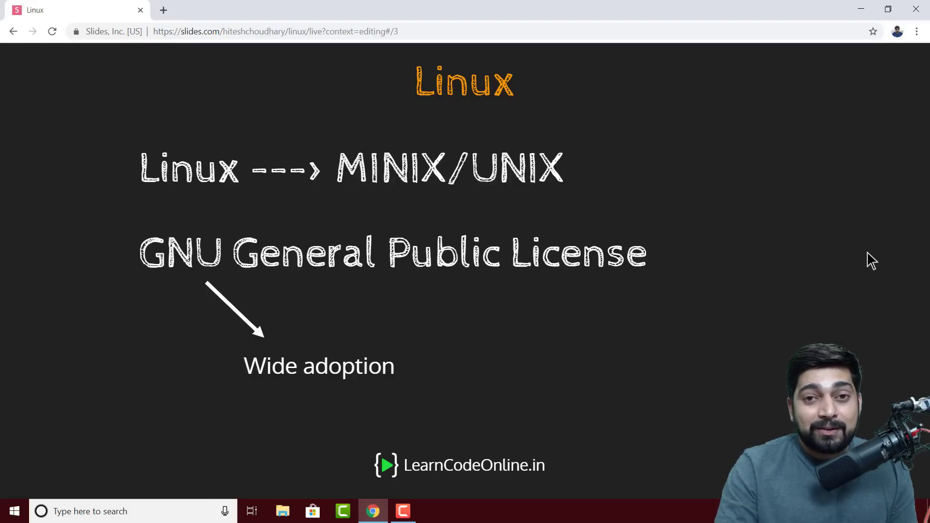
# Advance from the History slide to the MINIX/UNIX and GNU GPL slide.
pyautogui.press('Right')
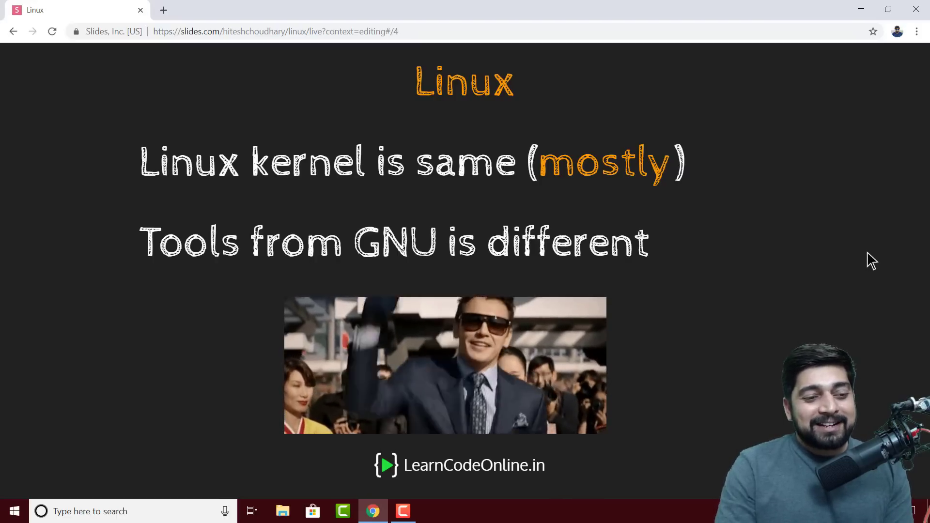
# Advance to the slide noting the Linux kernel is mostly the same while GNU tools differ.
pyautogui.press('Right')
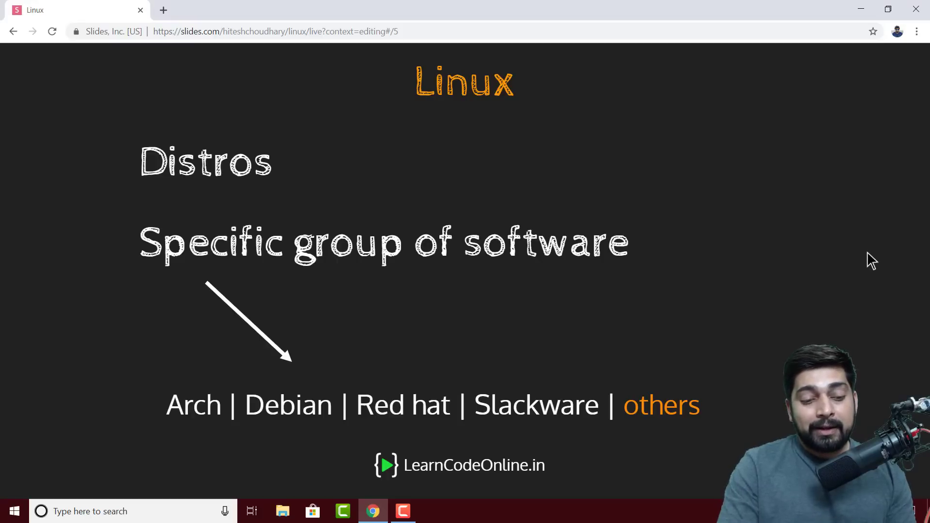
# Advance to the Distros slide listing Arch, Debian, Red Hat and Slackware.
pyautogui.press('Right')
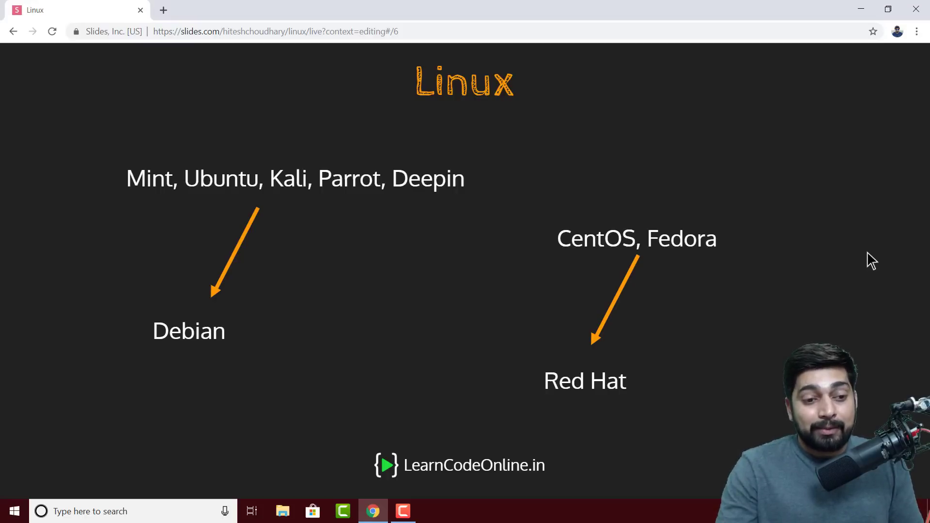
# Advance to slide 7, the BASH Shell slide carrying the distrotest.net link.
pyautogui.press('Right')
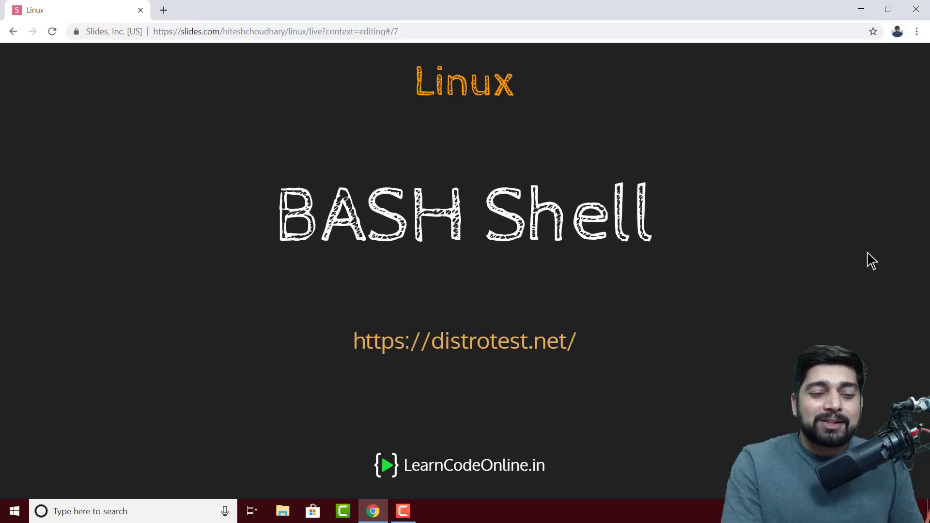
pyautogui.moveTo(548, 414)
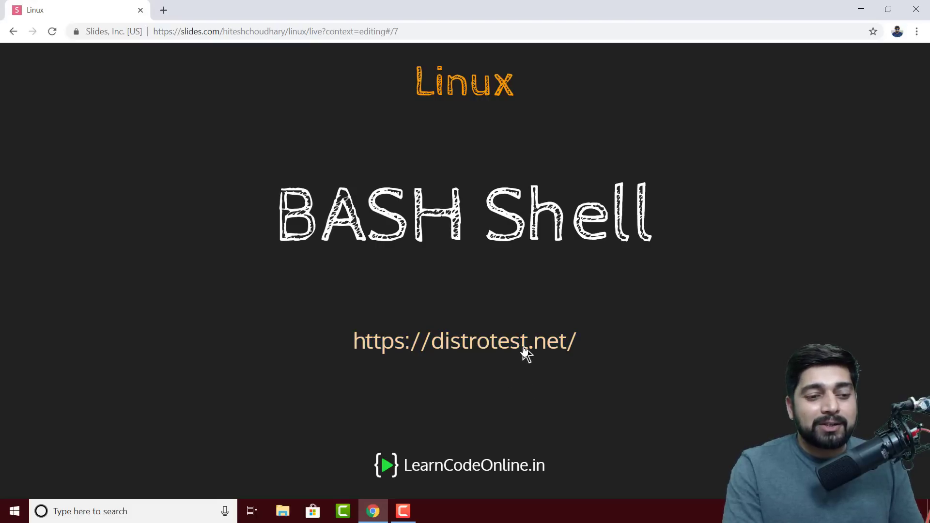
pyautogui.click(464, 341)
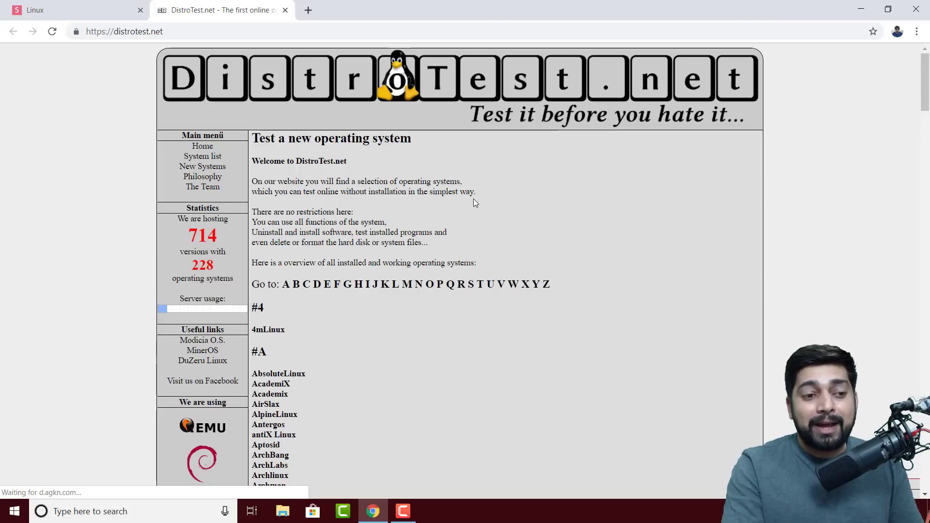
pyautogui.scroll(-3)
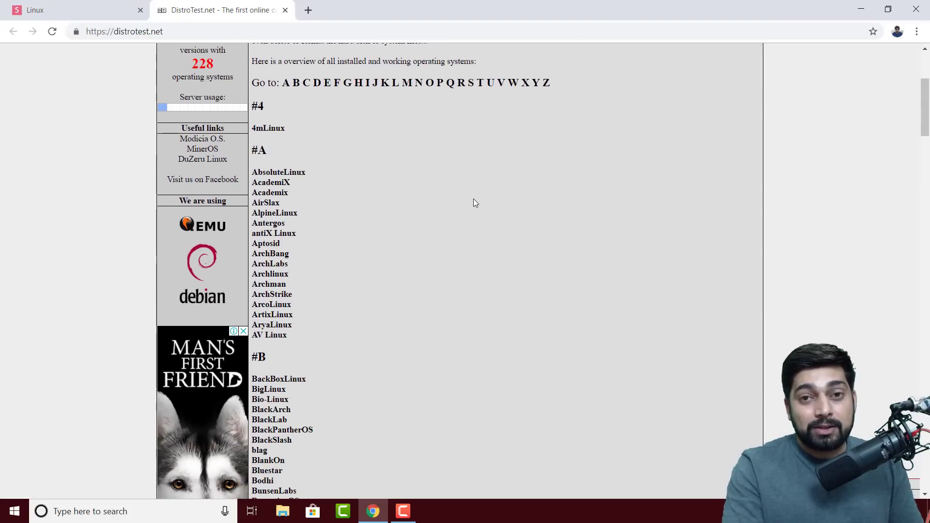
pyautogui.scroll(3)
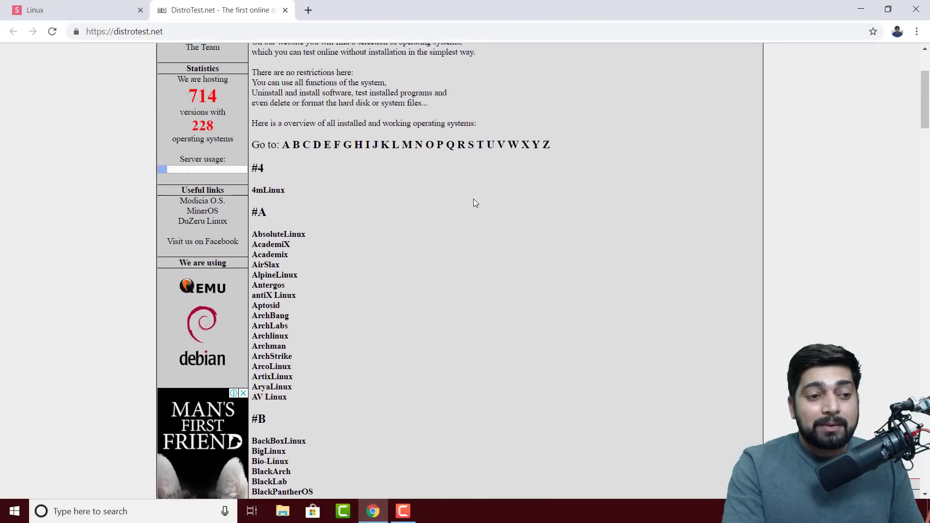
pyautogui.scroll(3)
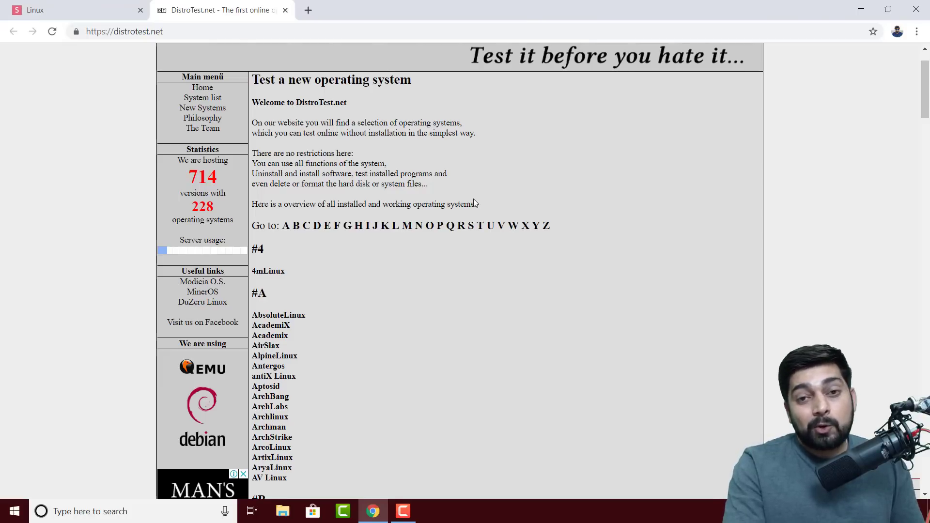
pyautogui.scroll(-3)
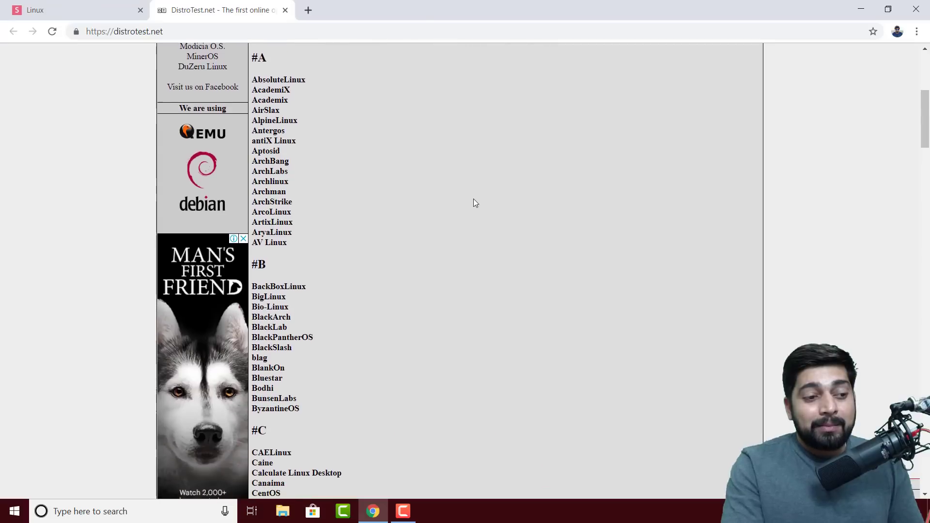
pyautogui.scroll(-3)
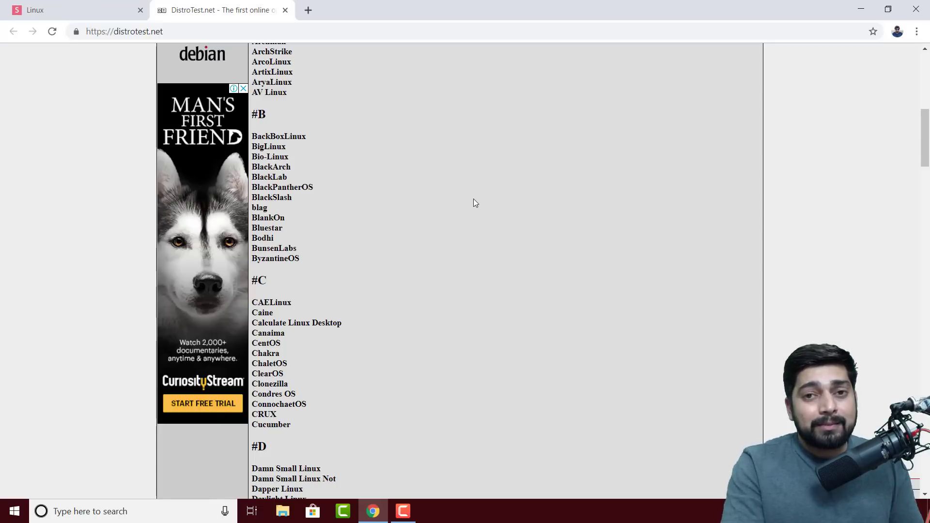
pyautogui.moveTo(377, 258)
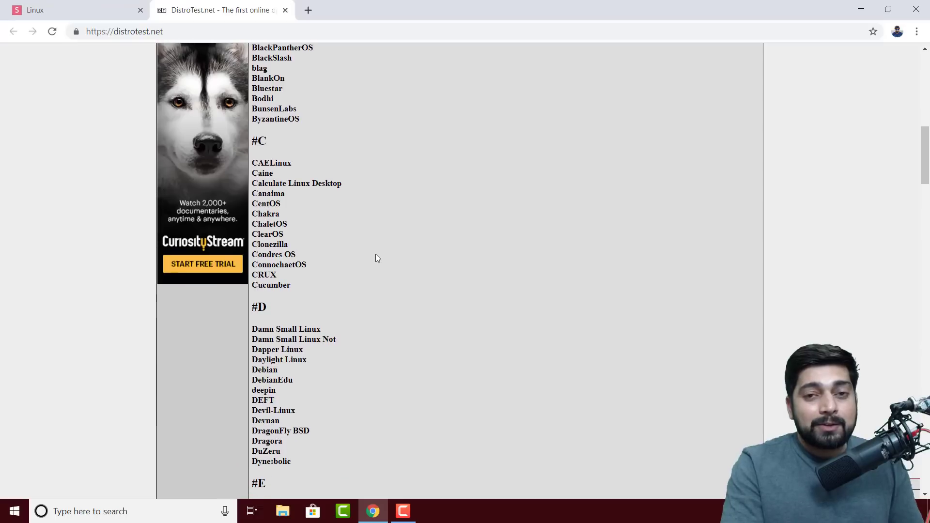
pyautogui.scroll(-3)
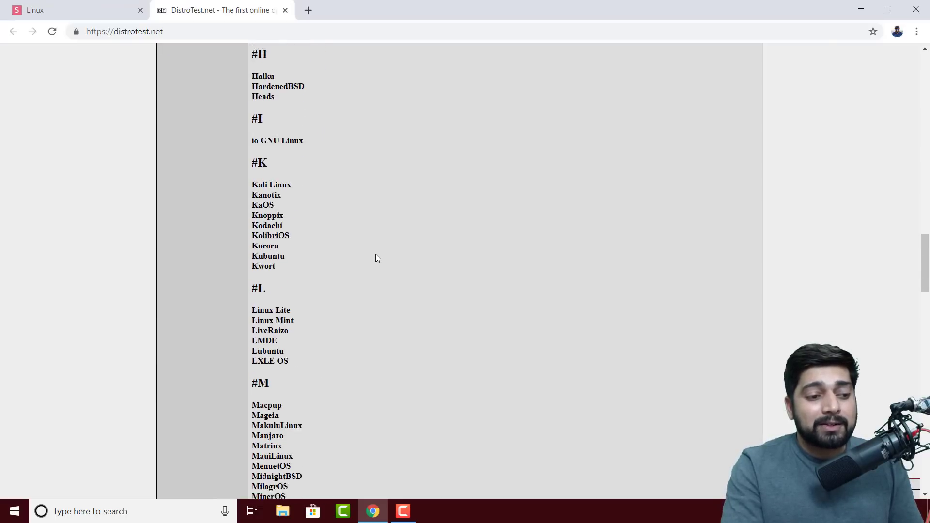
pyautogui.scroll(-3)
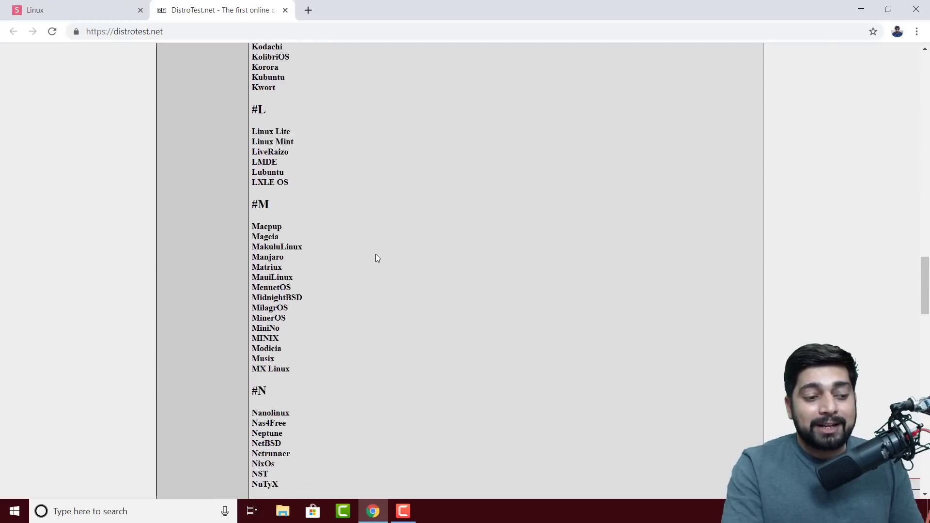
pyautogui.scroll(-3)
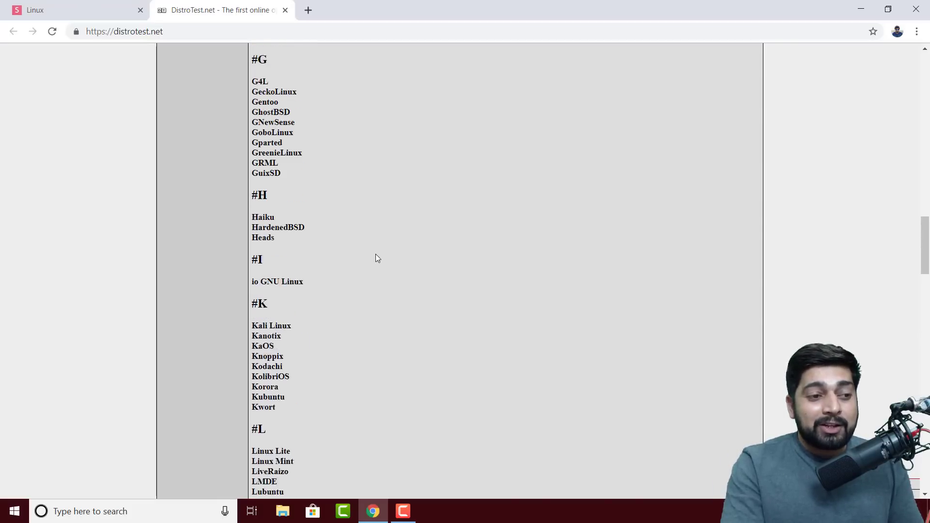
pyautogui.scroll(3)
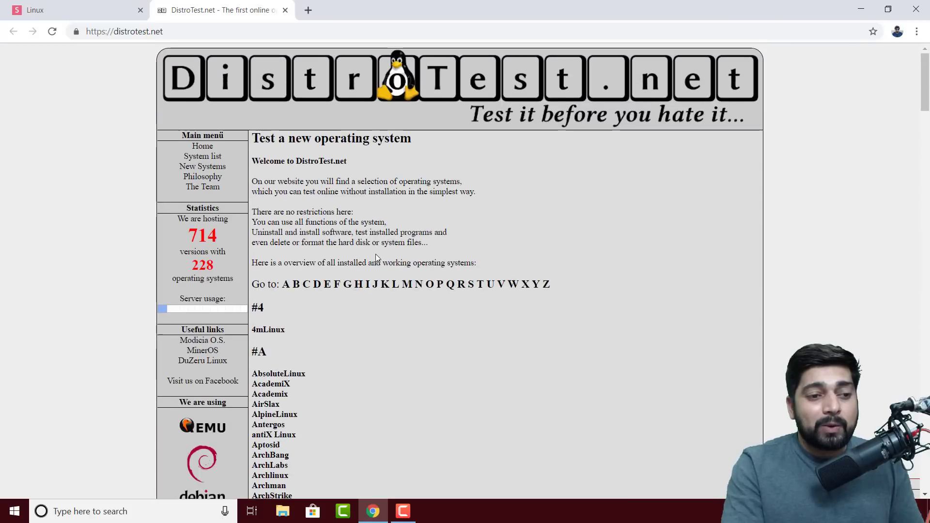